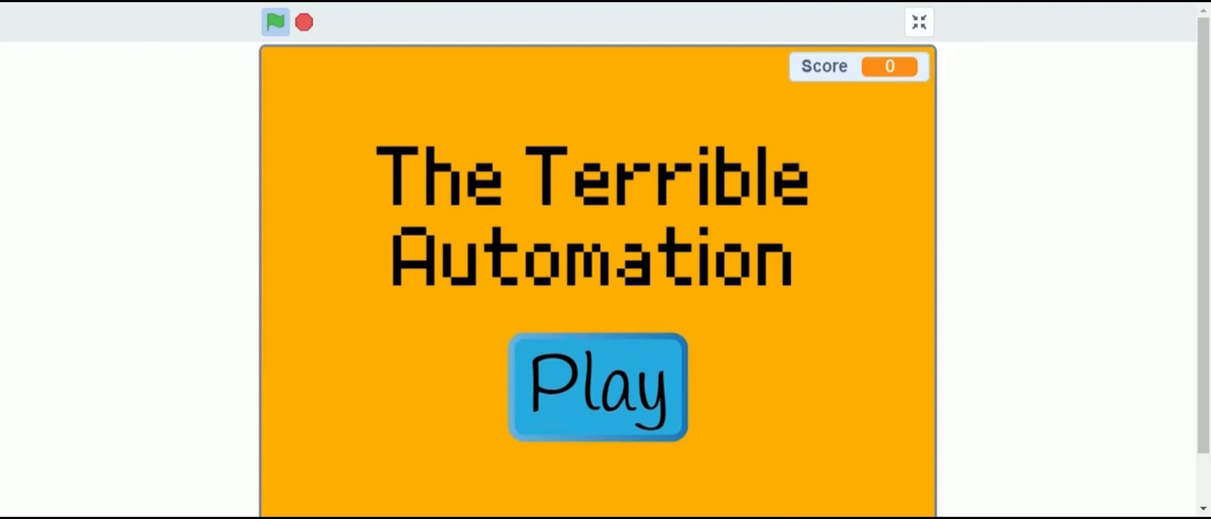
# Start the game from the title screen, then exit the weapon shop to the city map
pyautogui.click(597, 385)
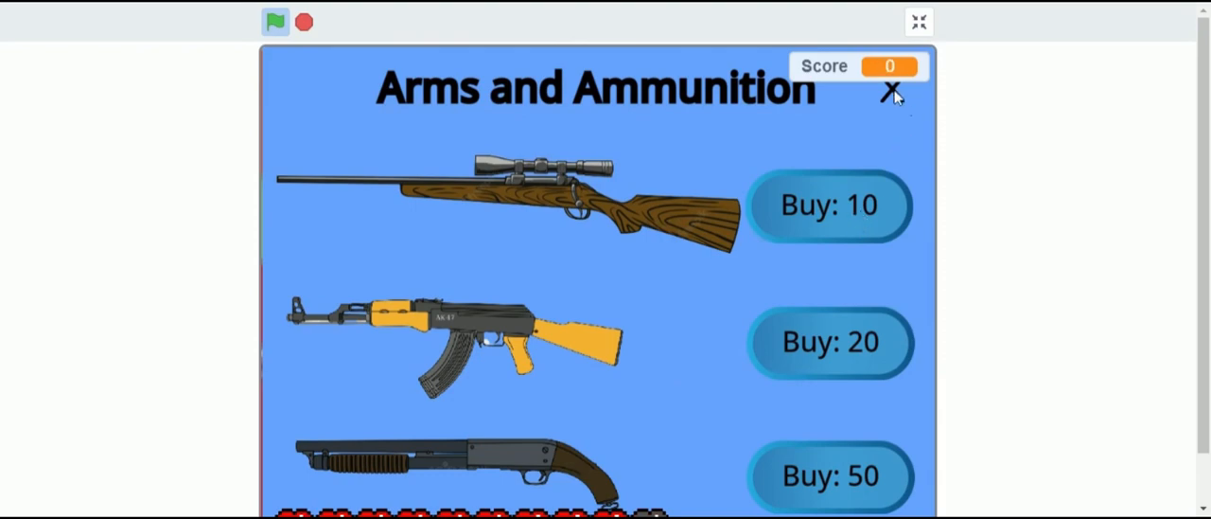
pyautogui.click(888, 94)
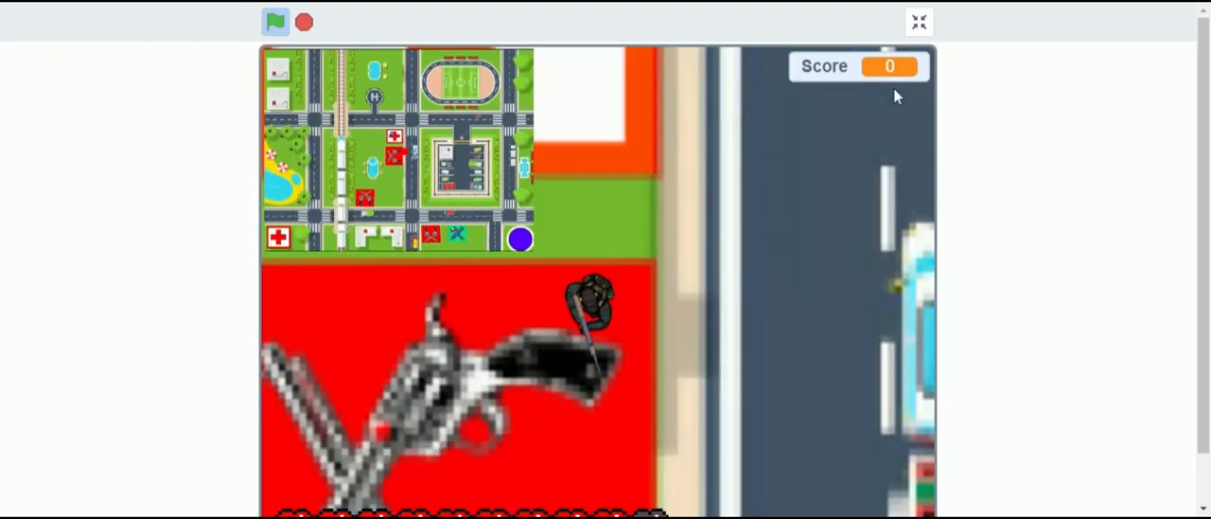